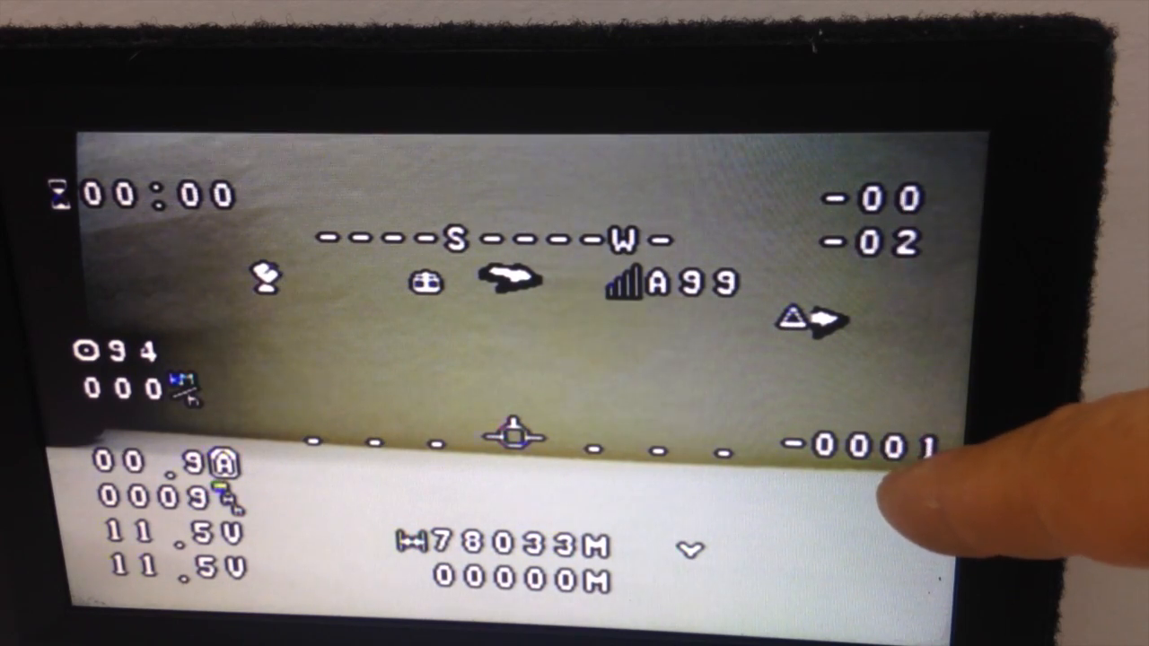
{"action": "mouse_move", "coordinate": [915, 458]}
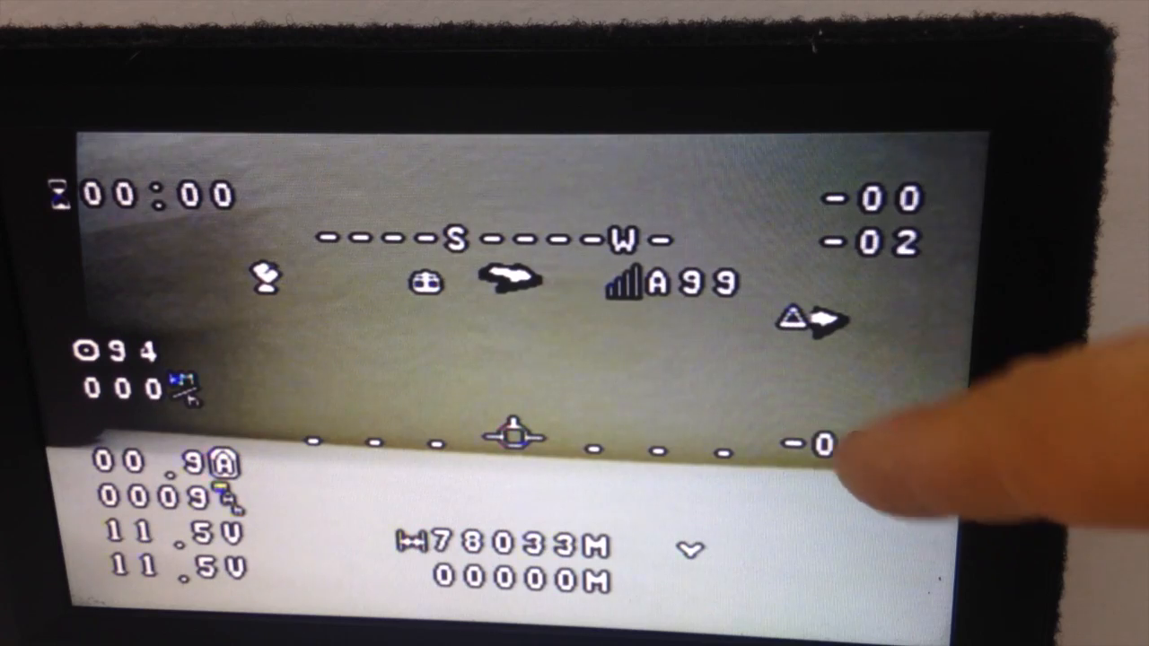